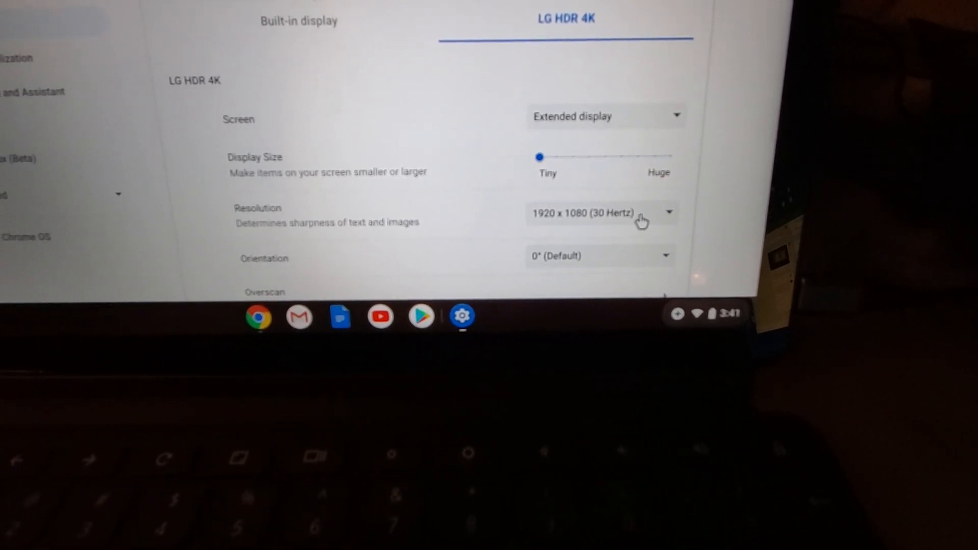
Open the LG HDR 4K Resolution dropdown, currently 1920 x 1080 (30 Hertz)
{"action": "left_click", "coordinate": [602, 212]}
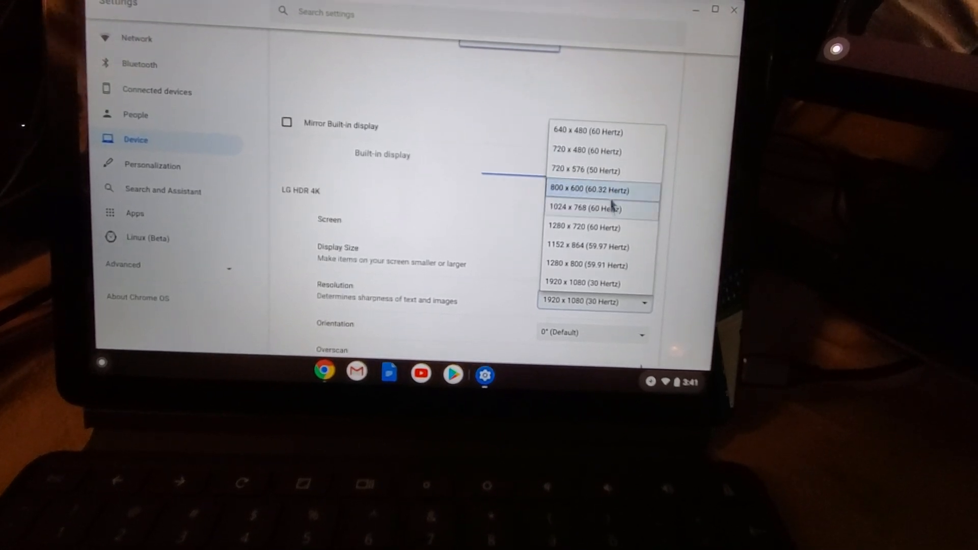
{"action": "mouse_move", "coordinate": [593, 242]}
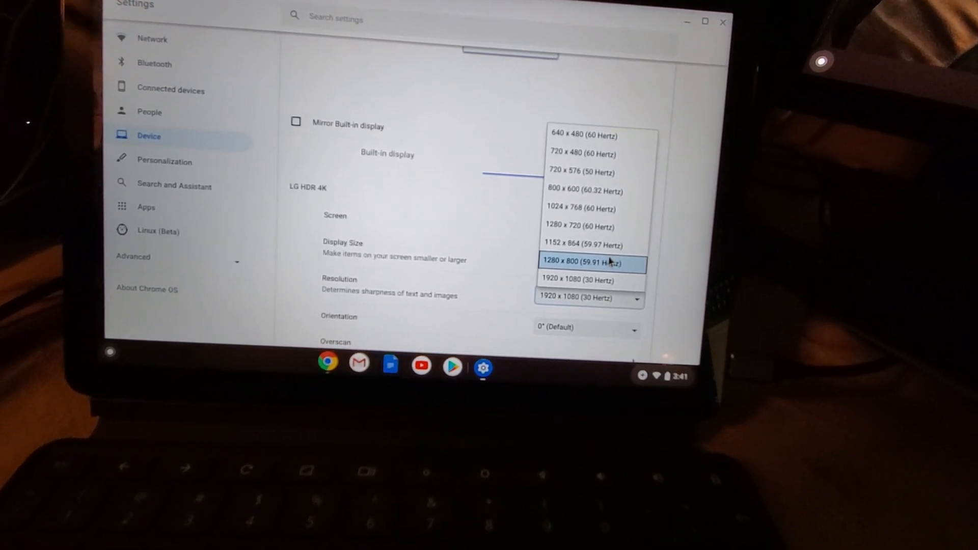
Try 1280 x 800 (59.91 Hertz) and revert to 1920 x 1080 at the confirmation prompt
{"action": "left_click", "coordinate": [580, 262]}
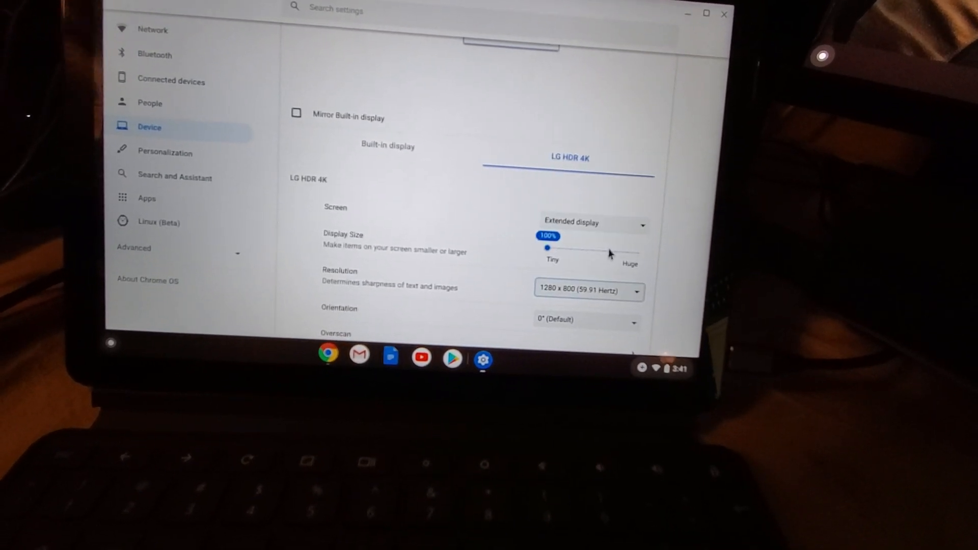
{"action": "left_click", "coordinate": [587, 291]}
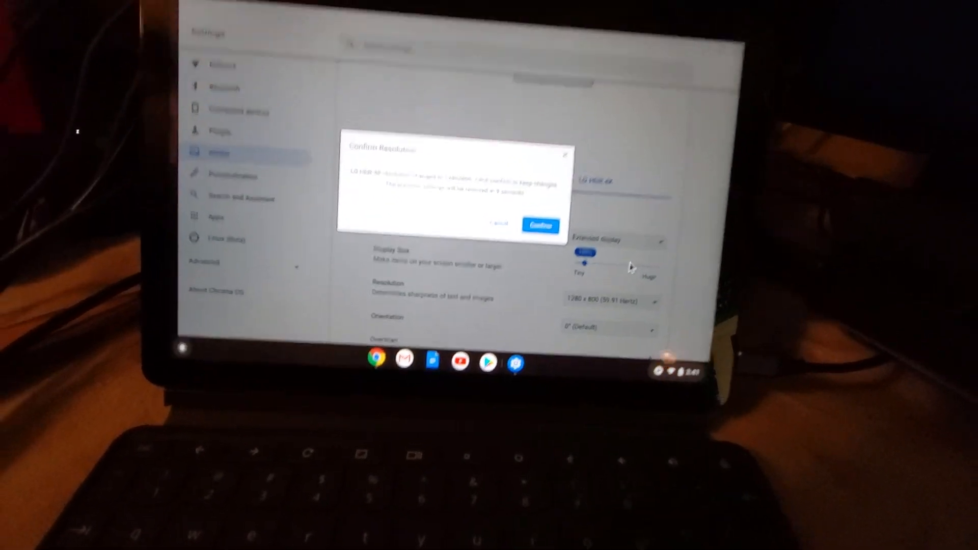
{"action": "left_click", "coordinate": [540, 224]}
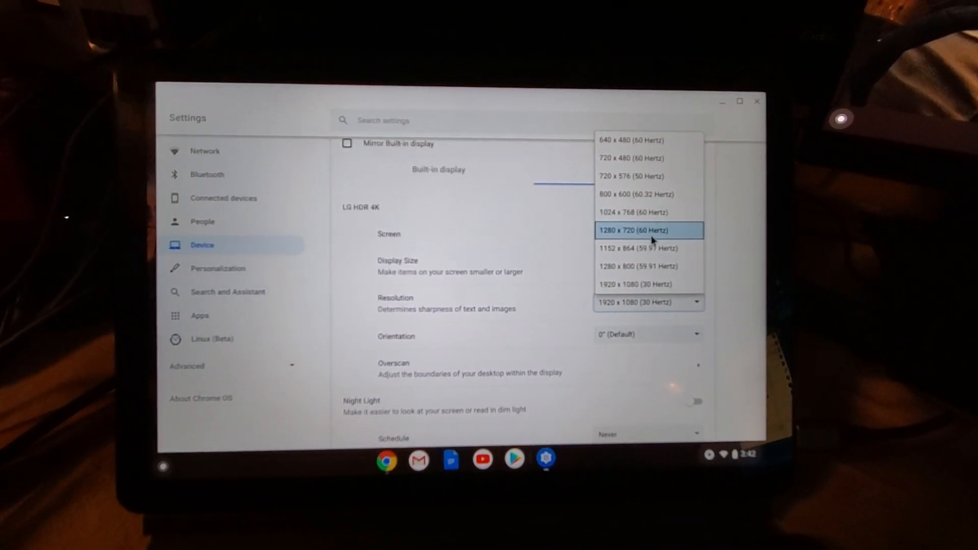
Choose 1280 x 720 (60 Hertz) for the LG HDR 4K monitor
{"action": "left_click", "coordinate": [647, 230]}
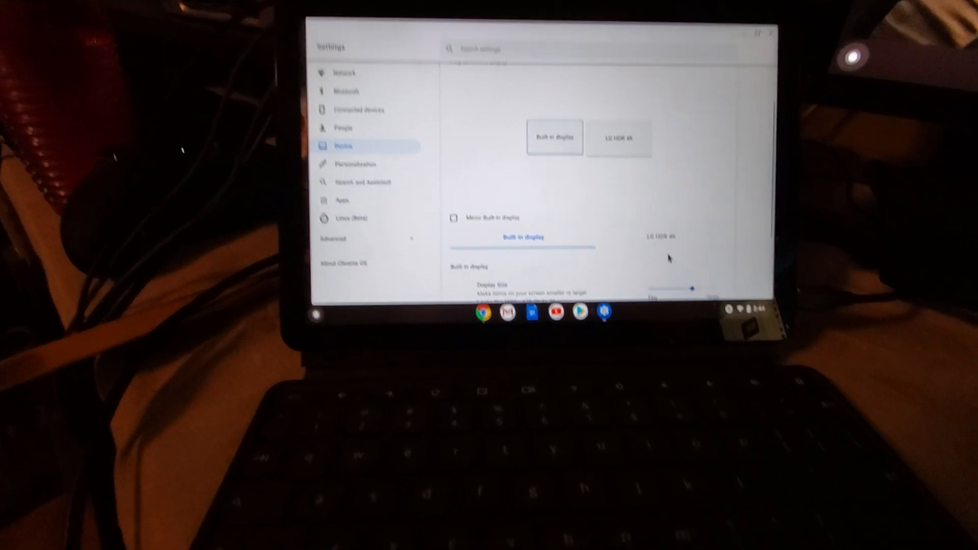
Select the LG HDR 4K display in Arrangement to show its resolution choices
{"action": "scroll", "scroll_direction": "down", "scroll_amount": 3}
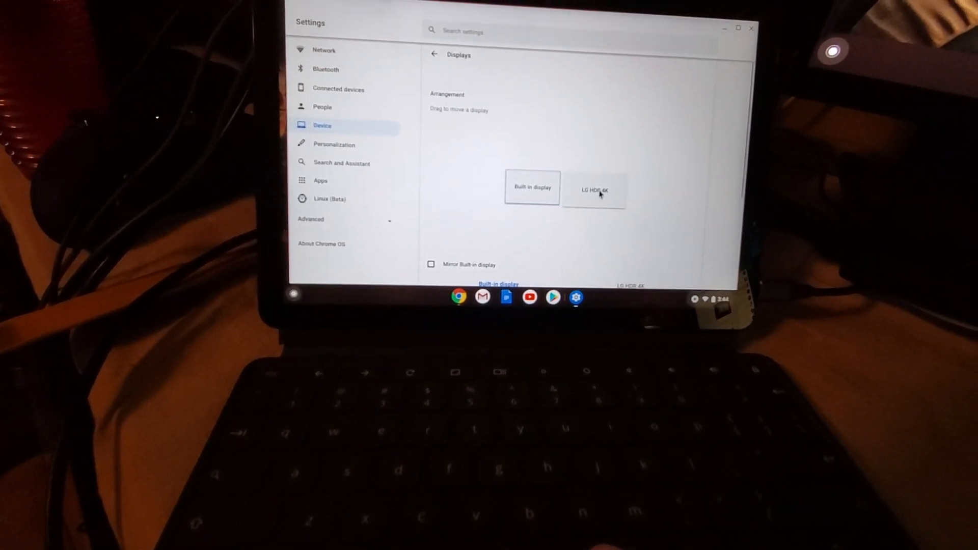
{"action": "left_click", "coordinate": [593, 190]}
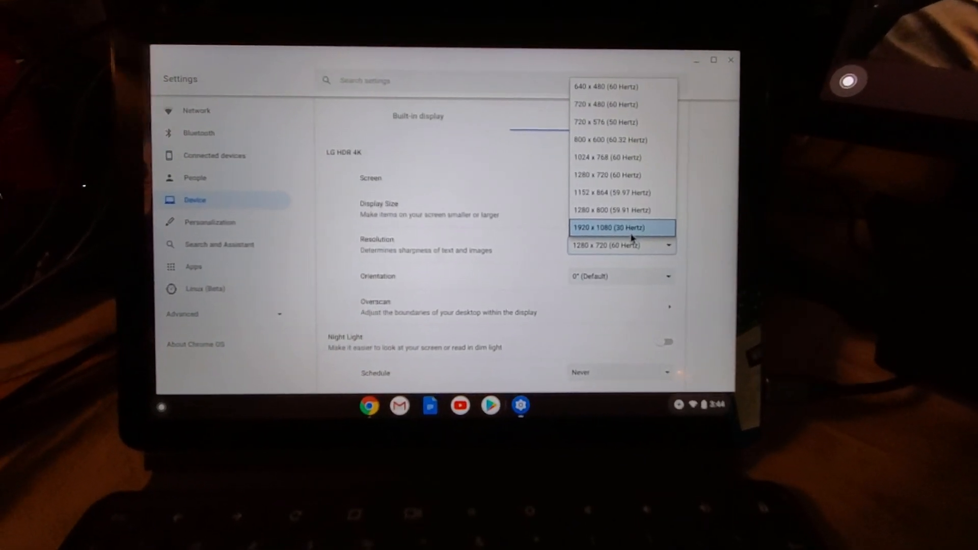
Set the LG HDR 4K monitor back to 1920 x 1080 (30 Hertz)
{"action": "left_click", "coordinate": [620, 228]}
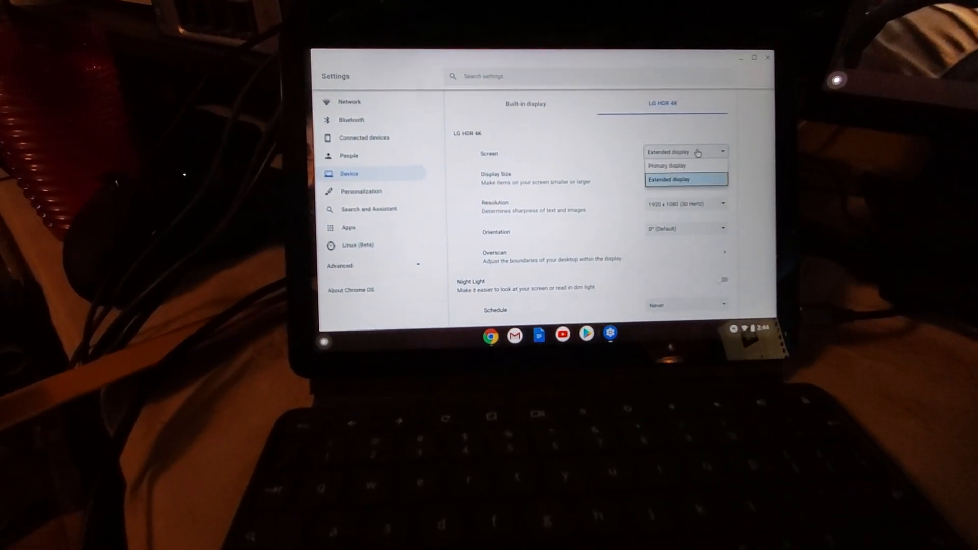
{"action": "left_click", "coordinate": [670, 180]}
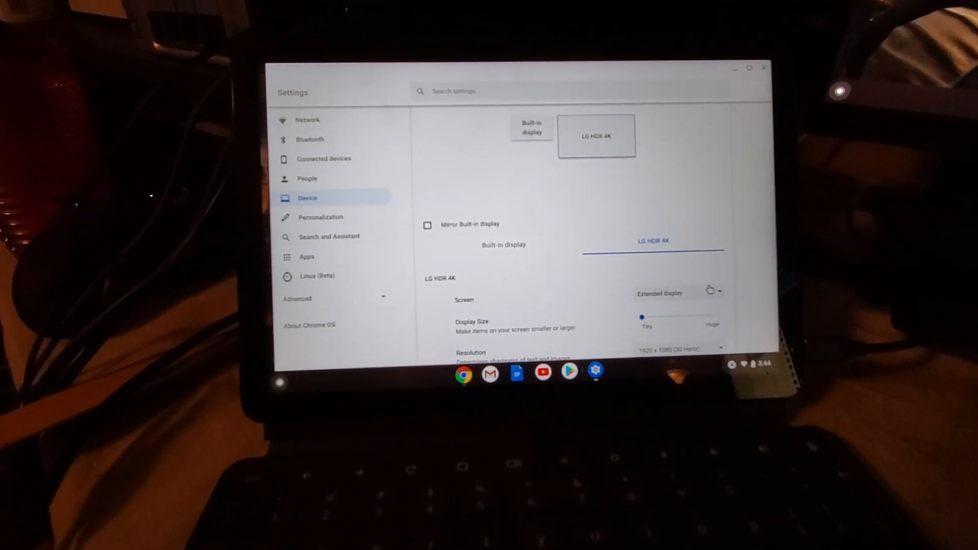
{"action": "left_click", "coordinate": [677, 294]}
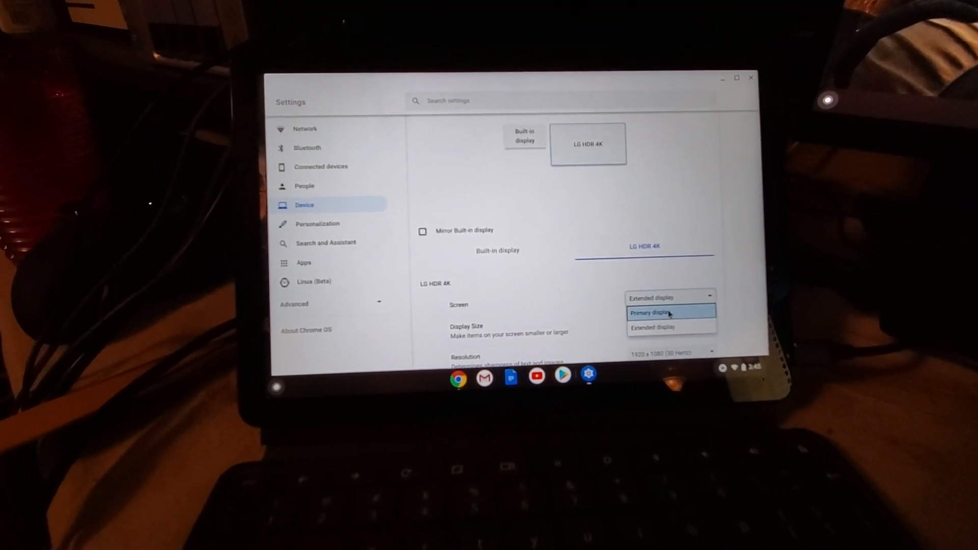